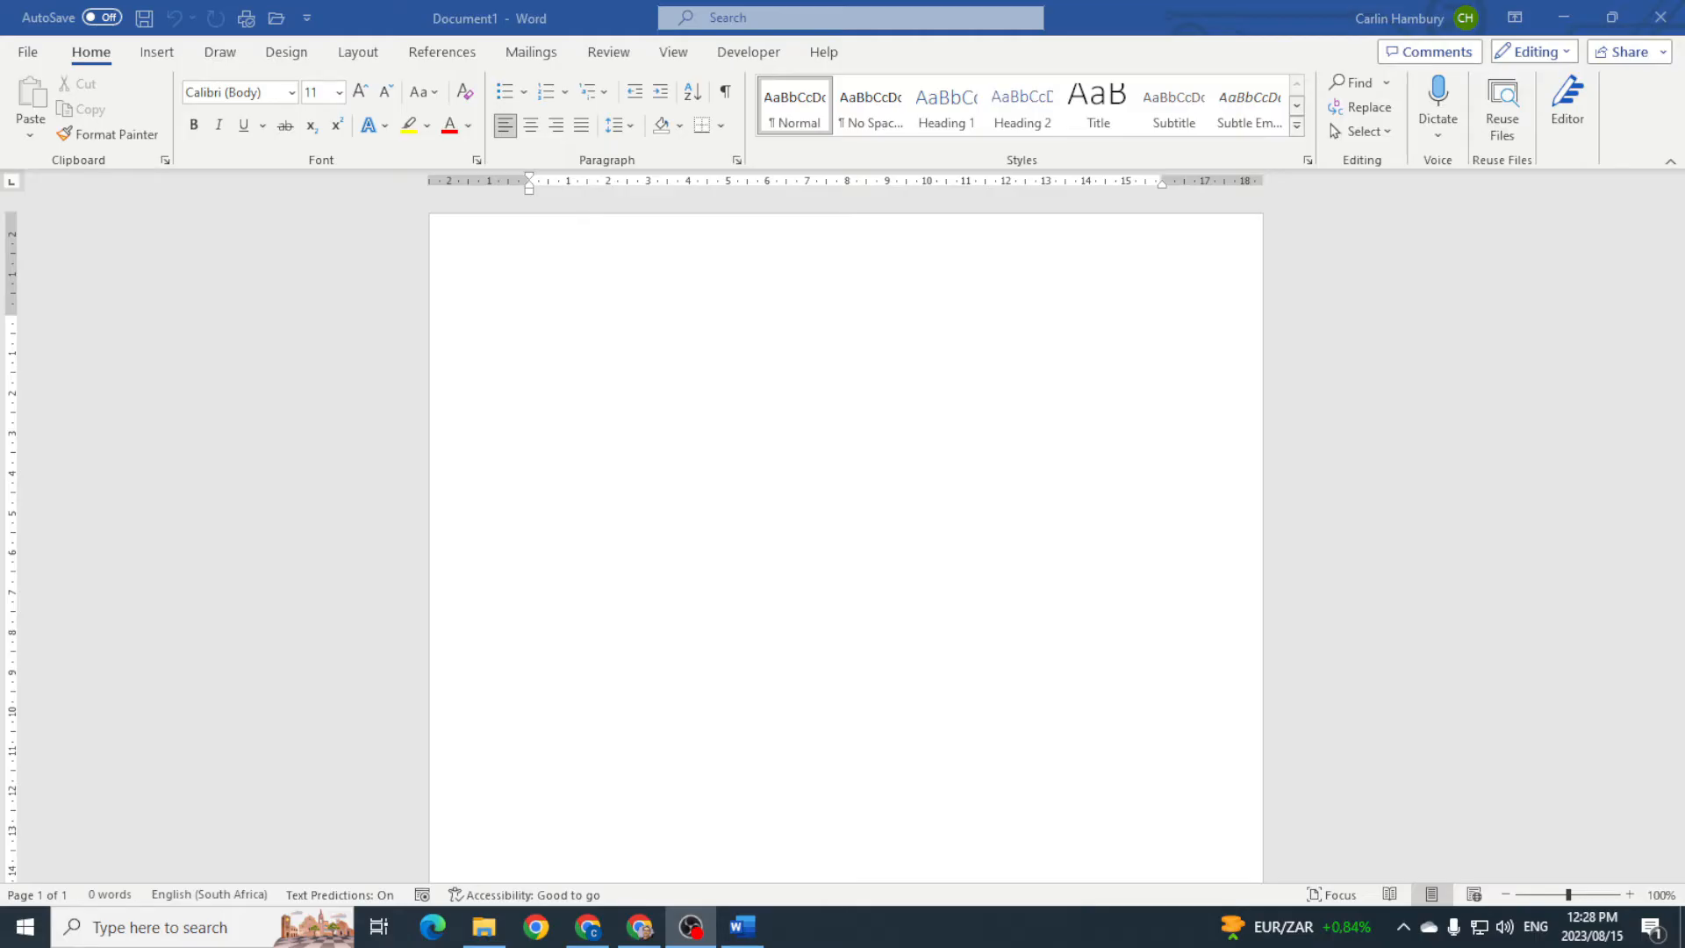
{"action": "mouse_move", "coordinate": [615, 490]}
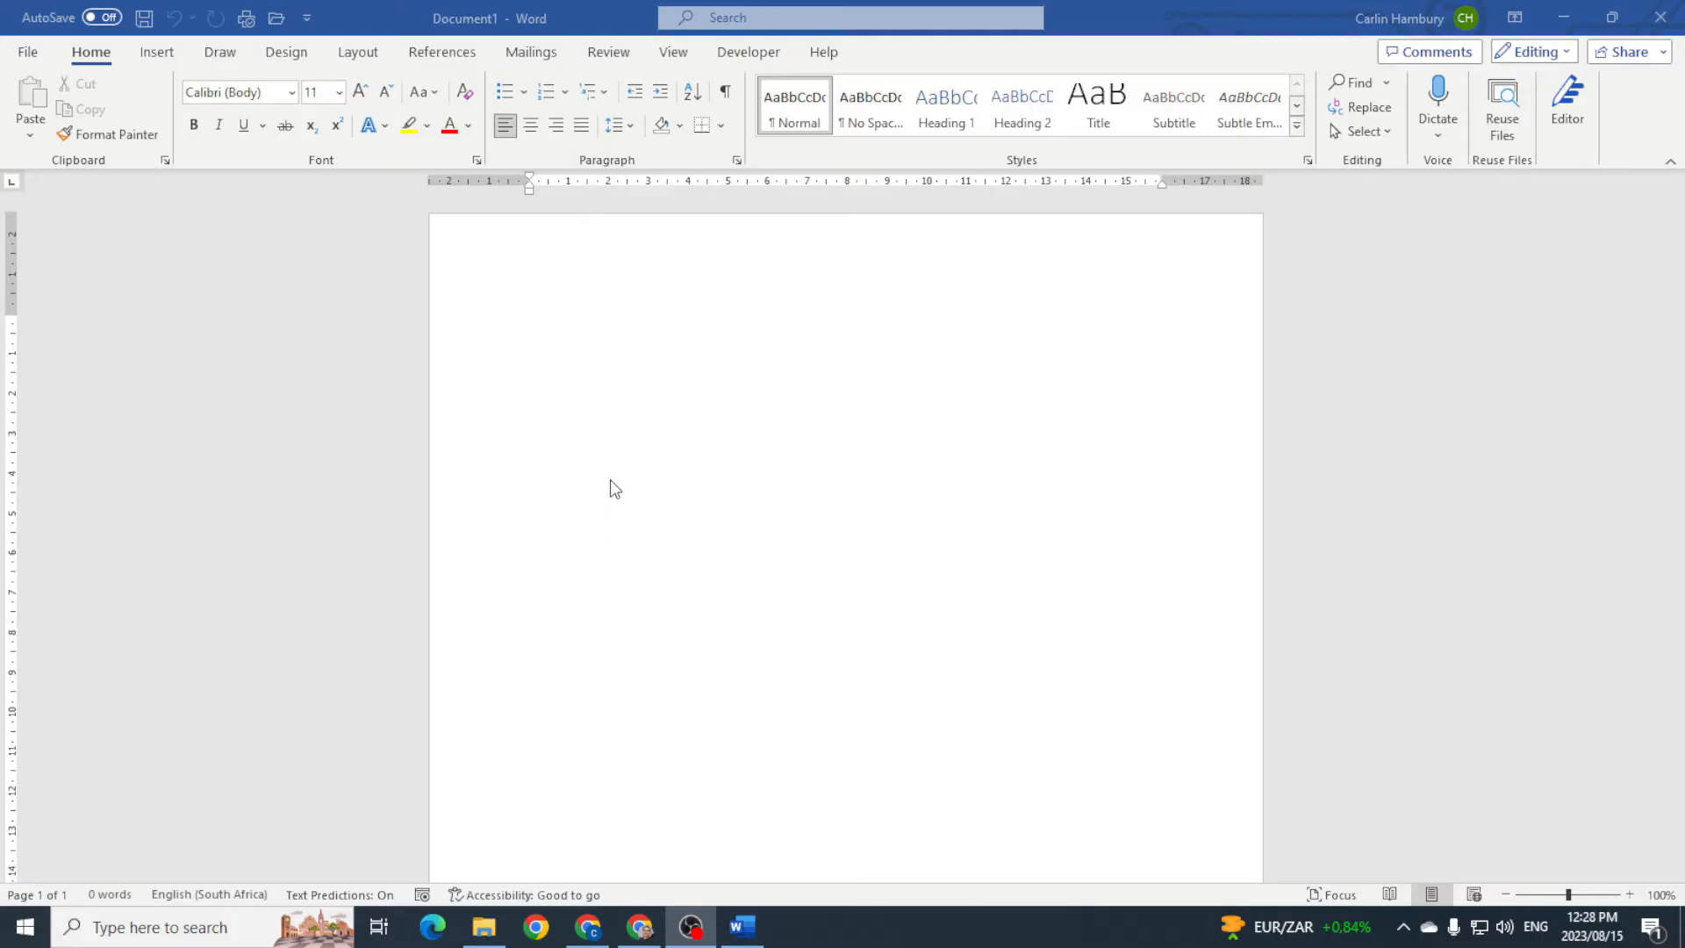
Show the Page Color menu from Design and preview a few theme colours on the blank page.
{"action": "left_click", "coordinate": [530, 323]}
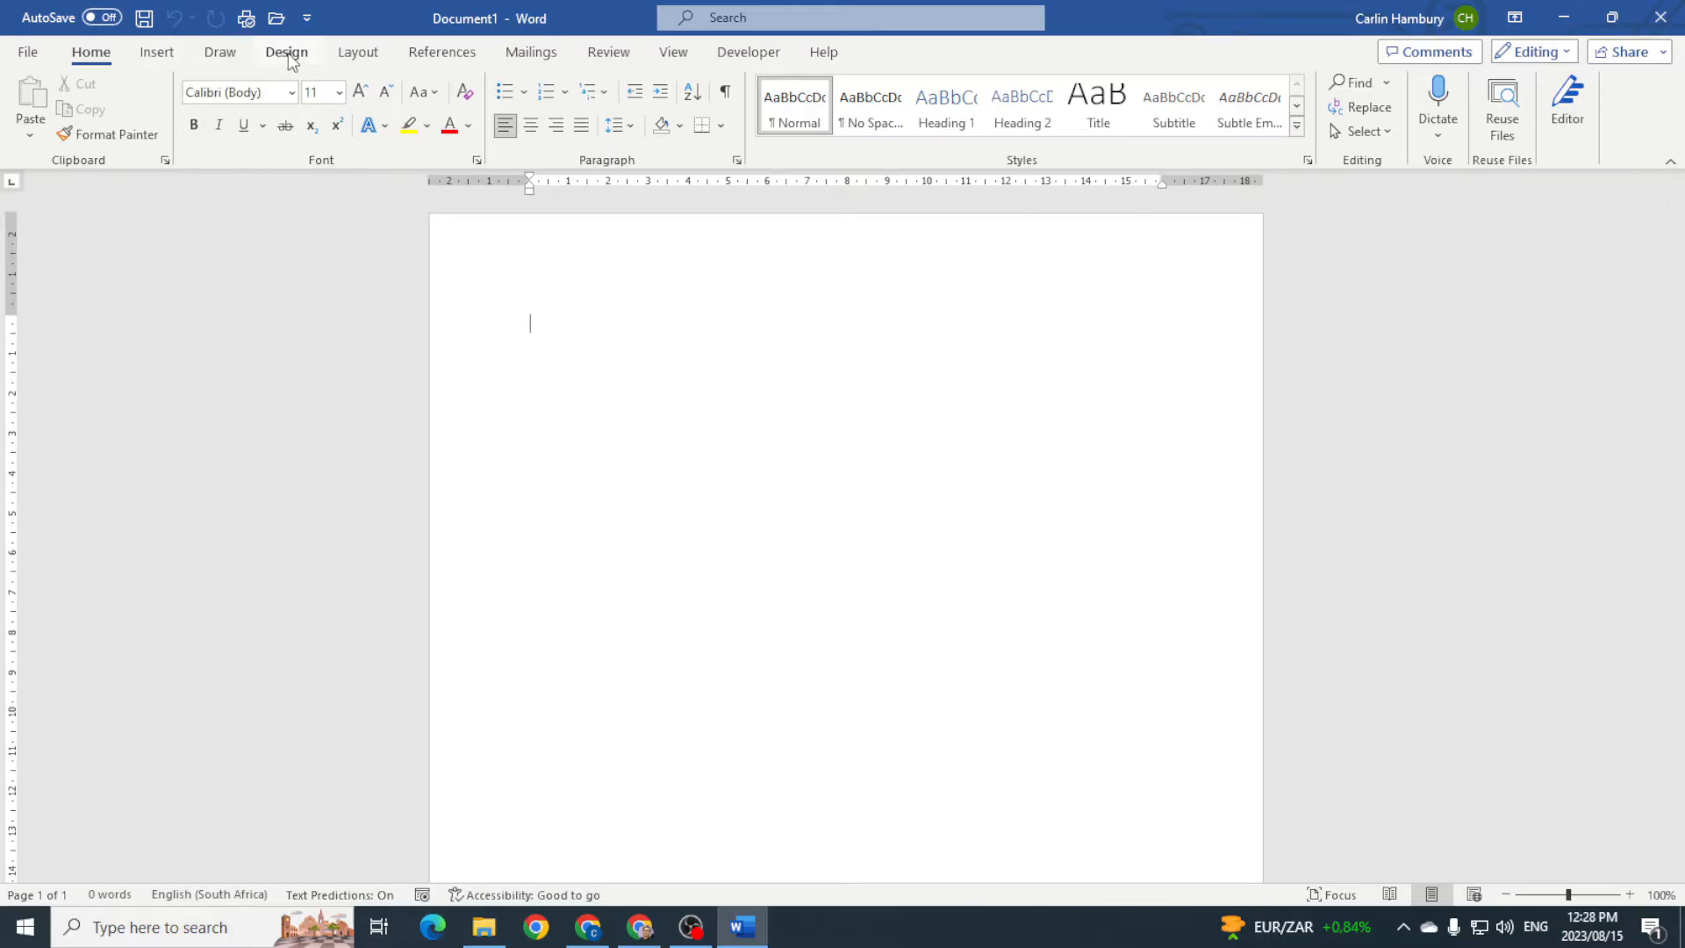
{"action": "left_click", "coordinate": [286, 51]}
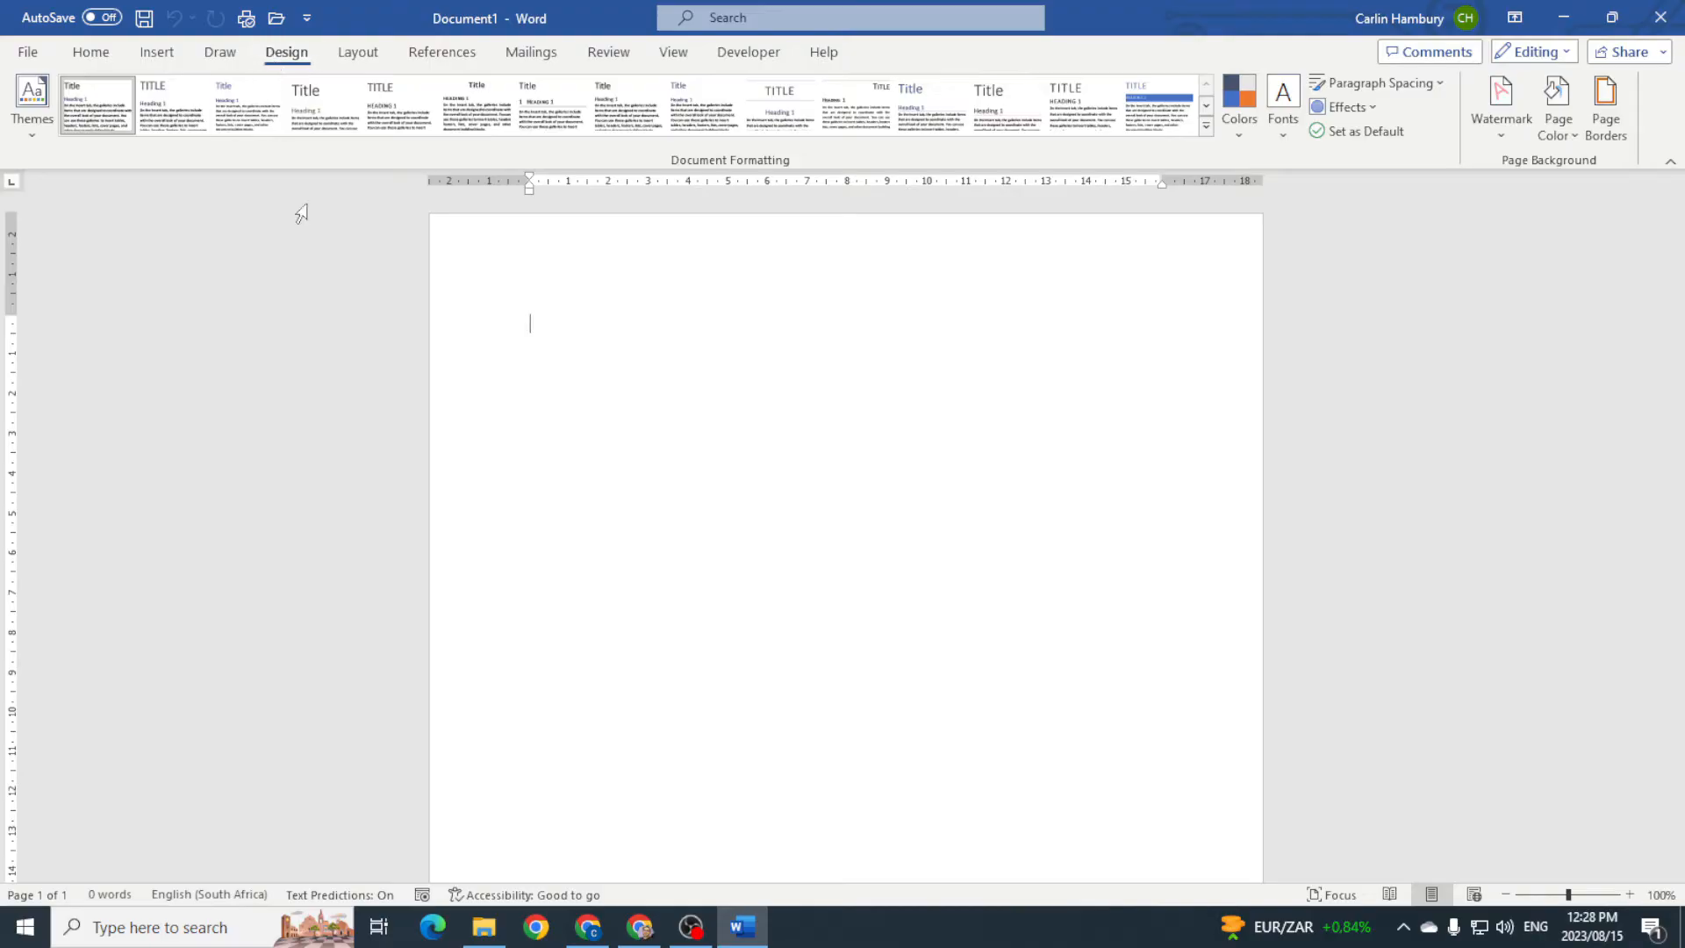
{"action": "mouse_move", "coordinate": [1558, 107]}
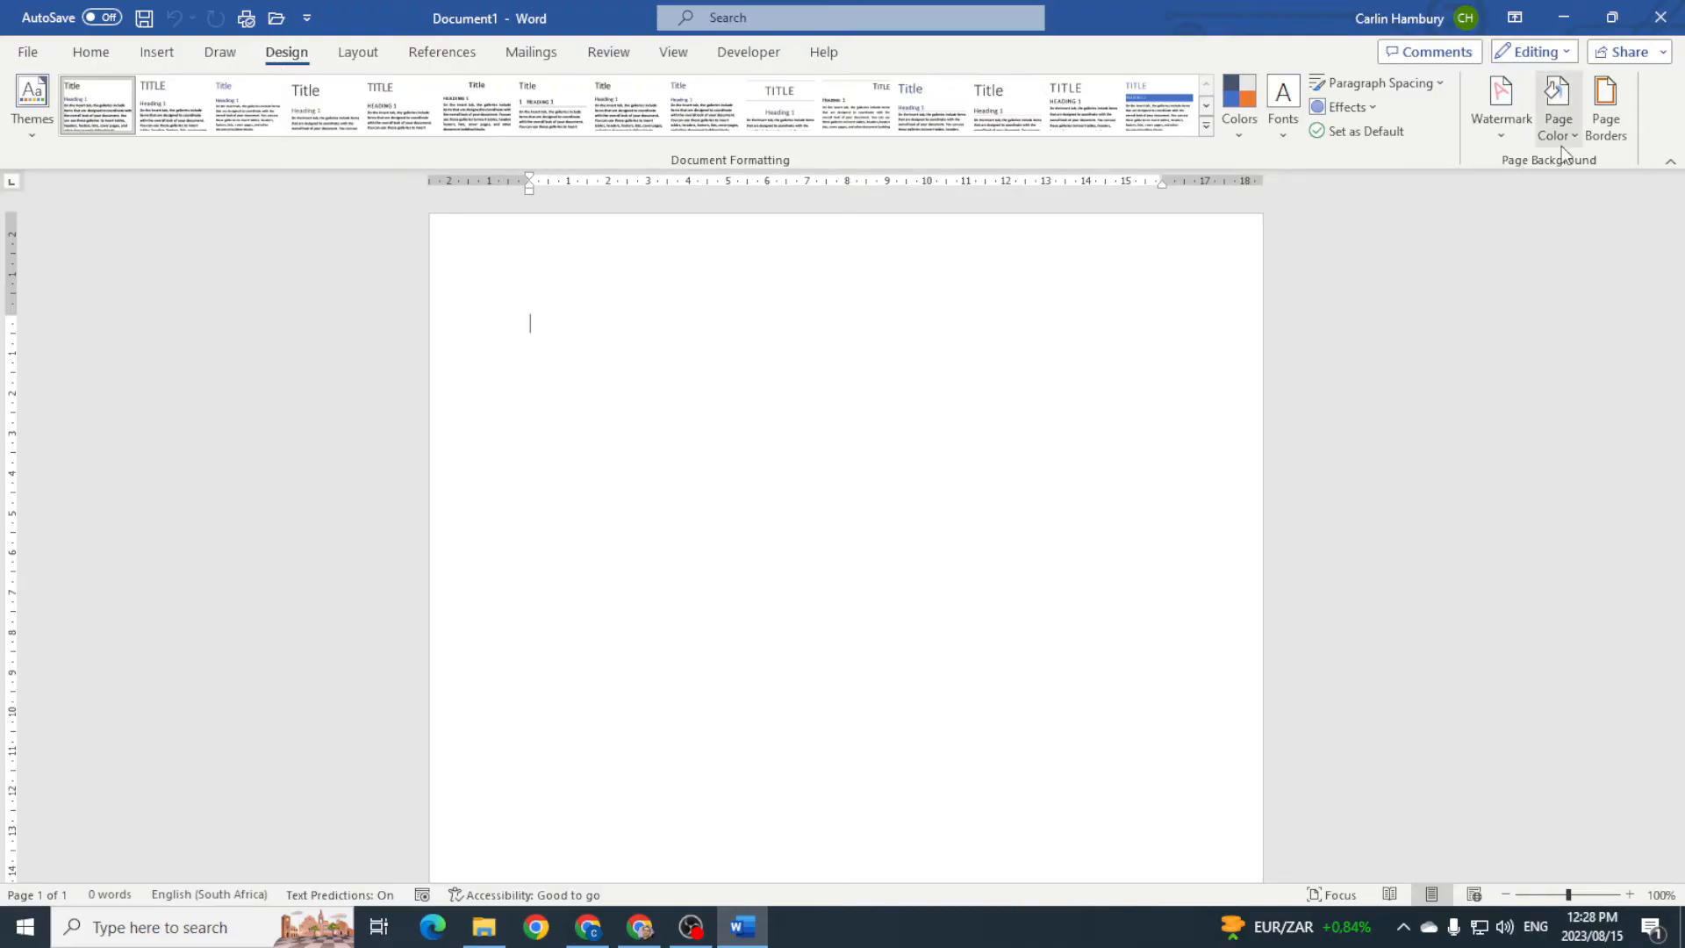
{"action": "left_click", "coordinate": [1556, 107]}
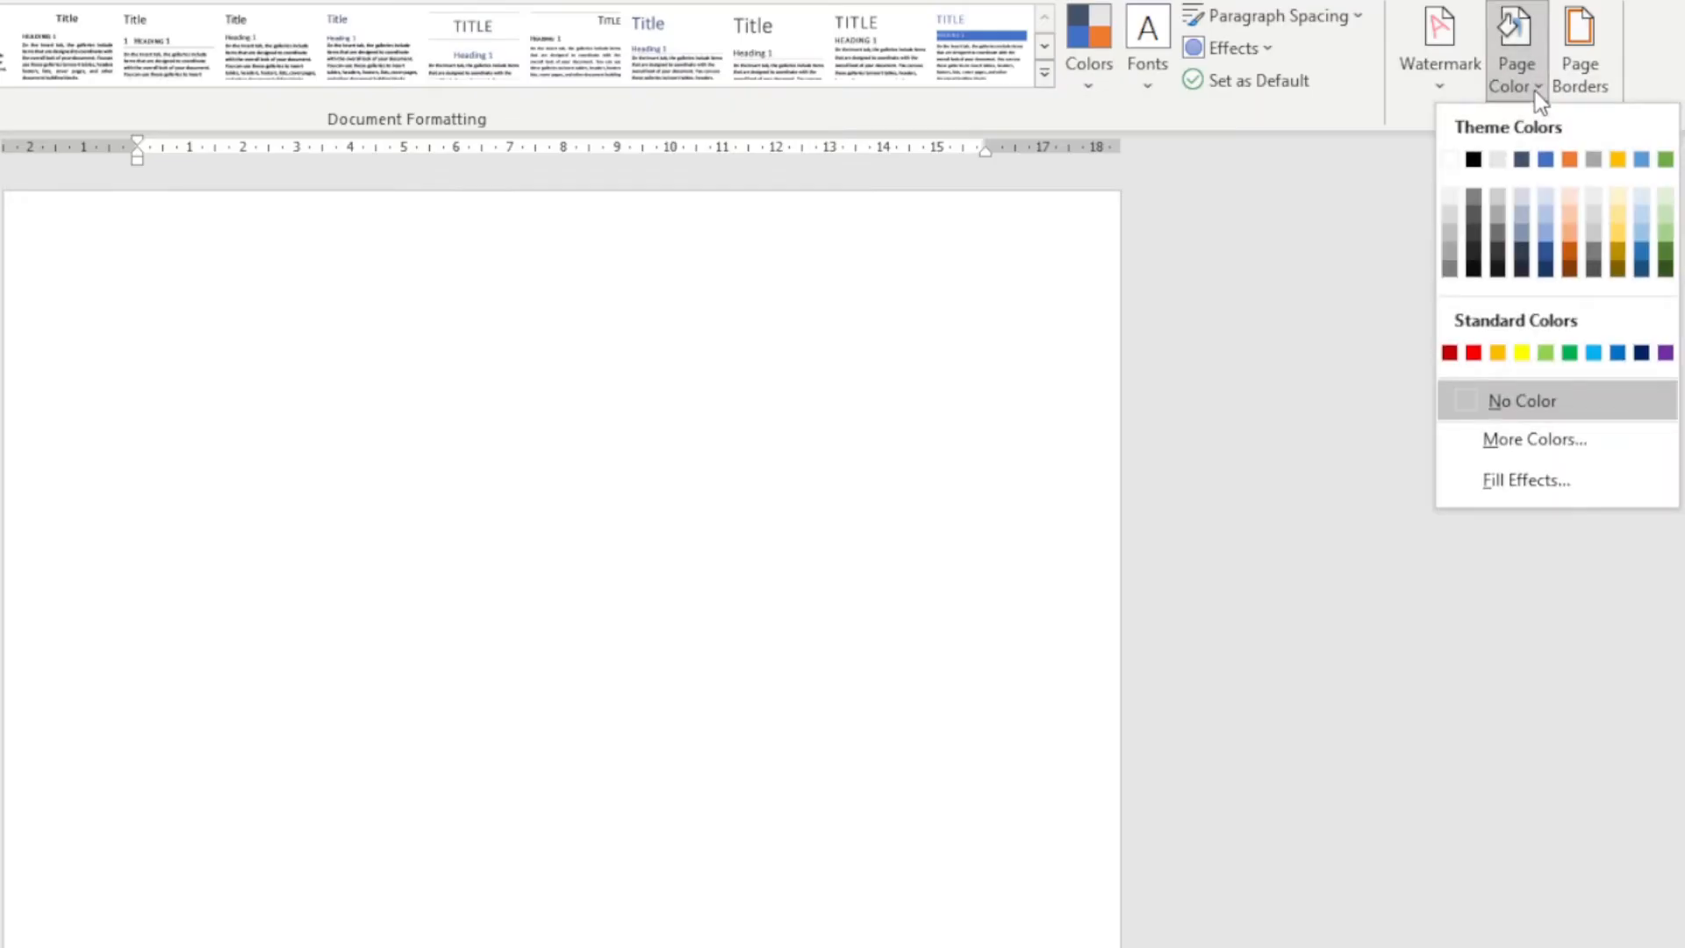
{"action": "left_click", "coordinate": [1615, 160]}
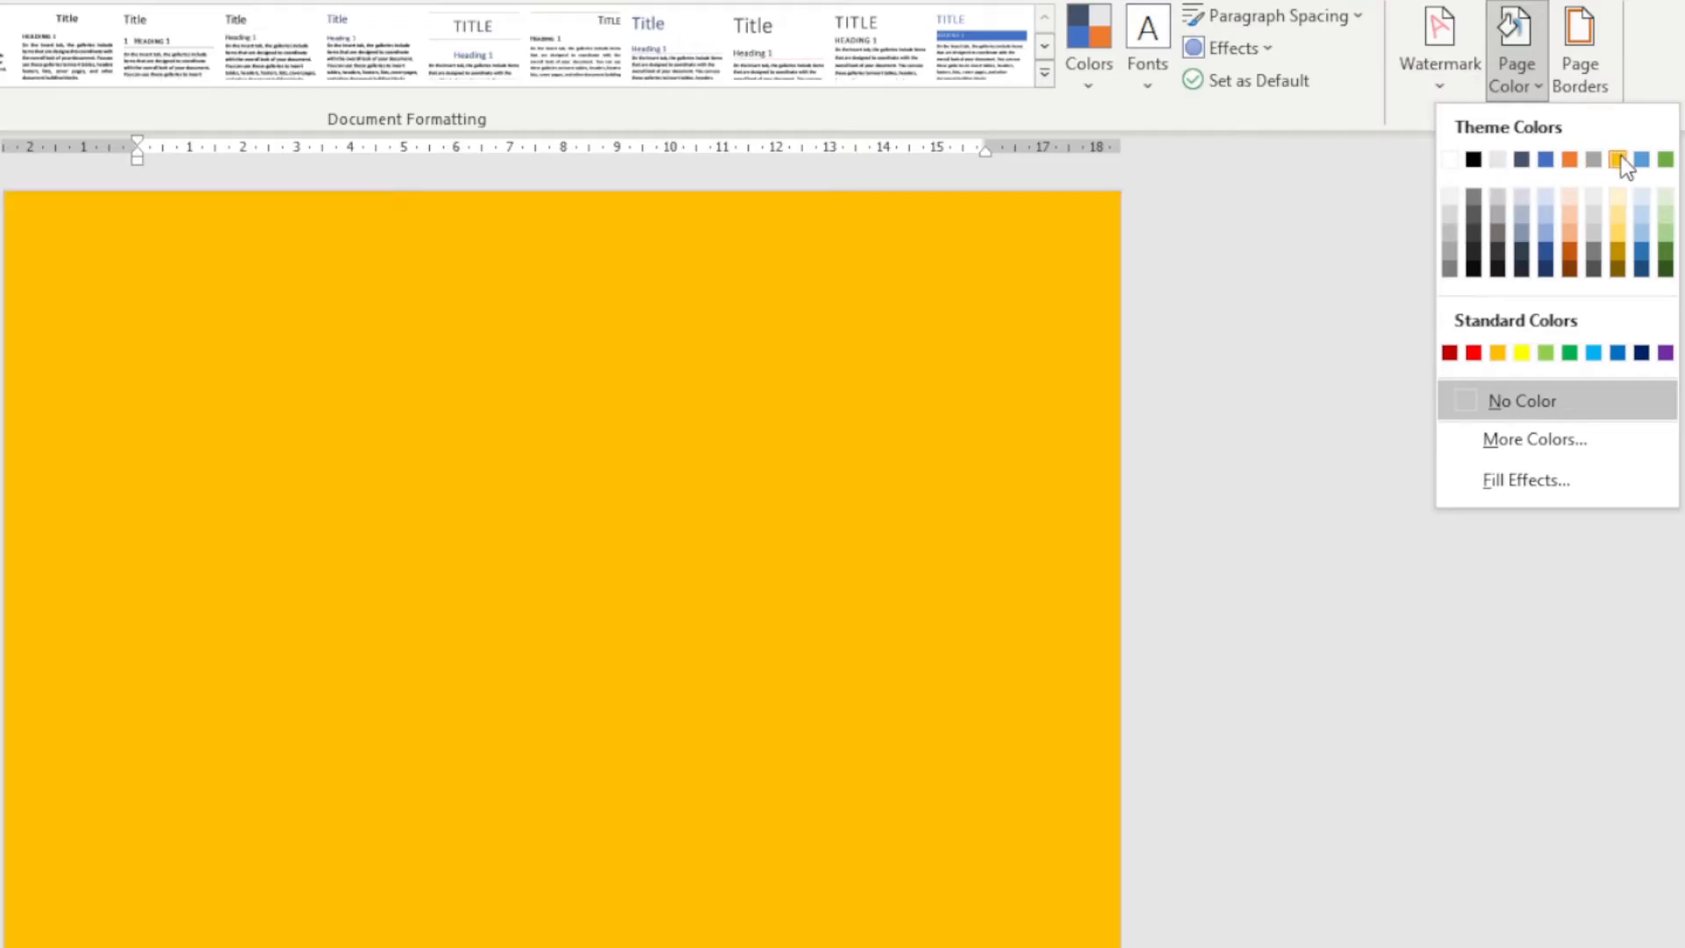
{"action": "left_click", "coordinate": [1617, 200]}
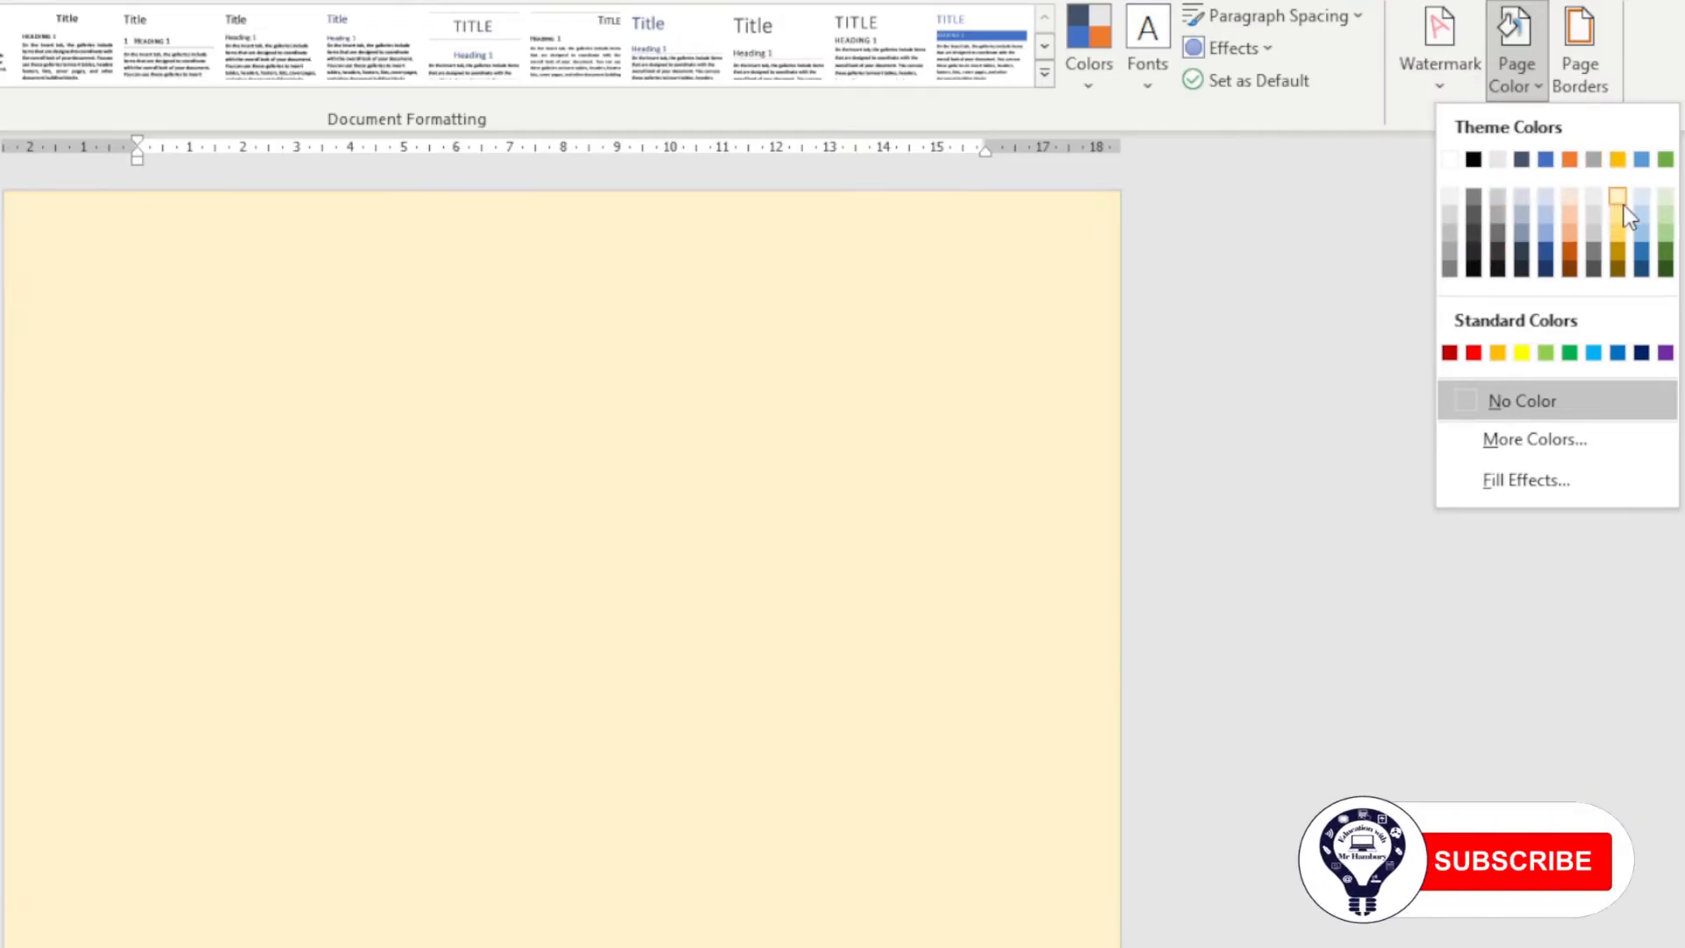
{"action": "left_click", "coordinate": [1594, 353]}
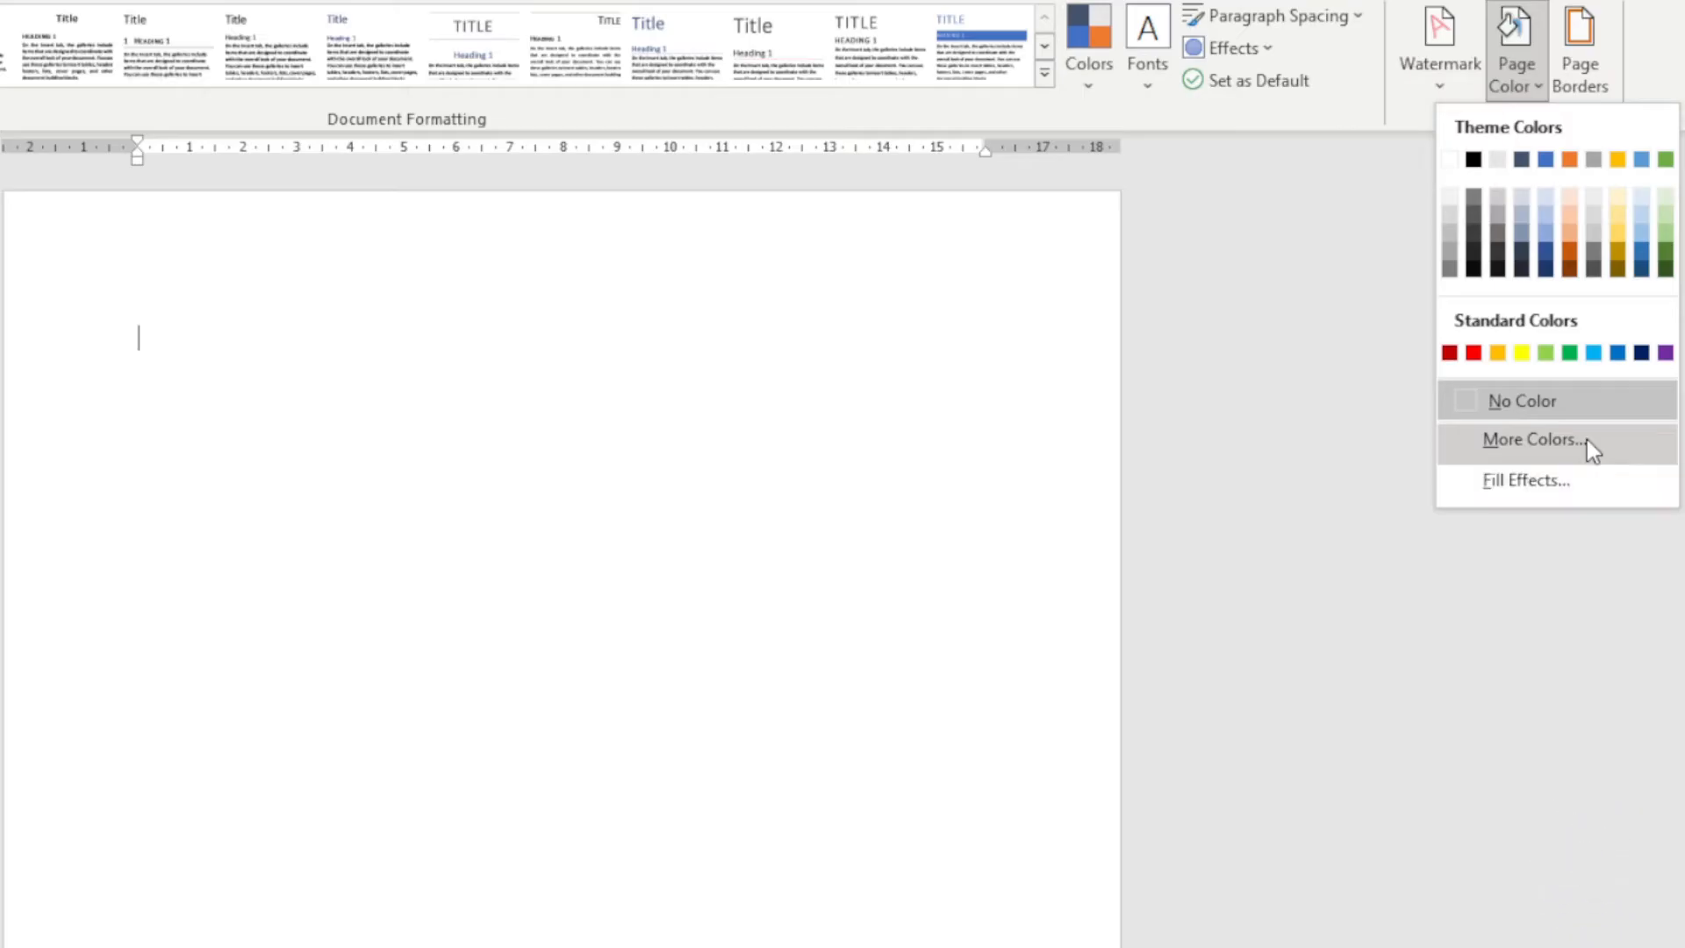
Choose More Colors and go to the Custom values with the hex code field ready to edit.
{"action": "left_click", "coordinate": [1535, 439]}
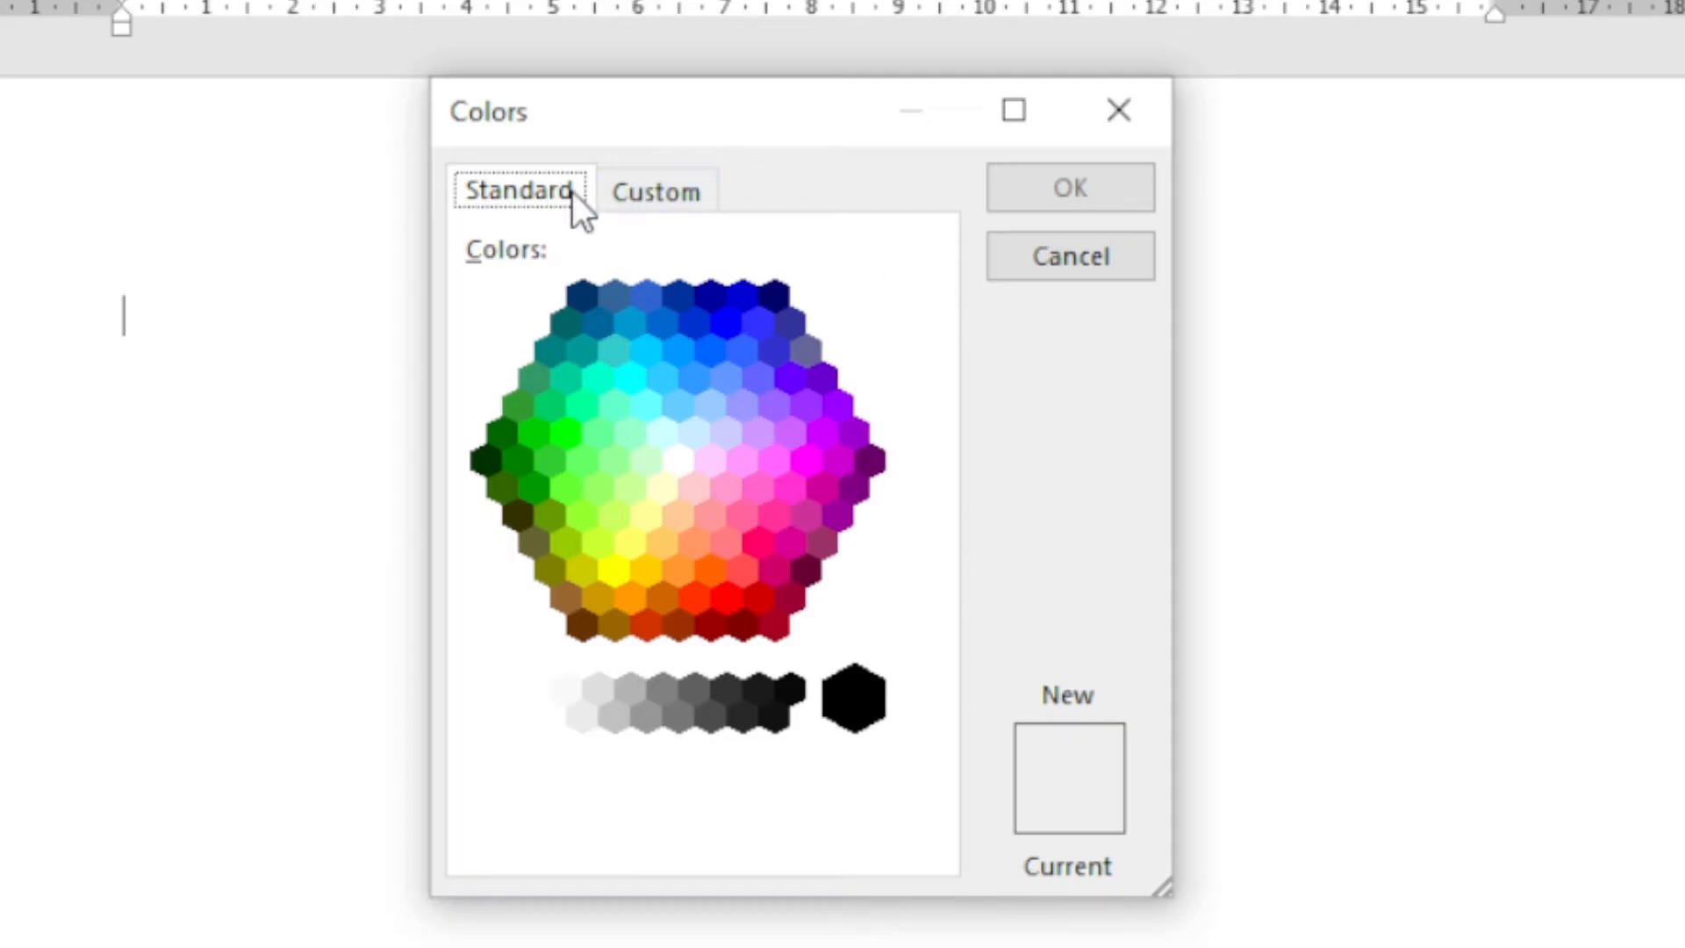
{"action": "left_click", "coordinate": [656, 190]}
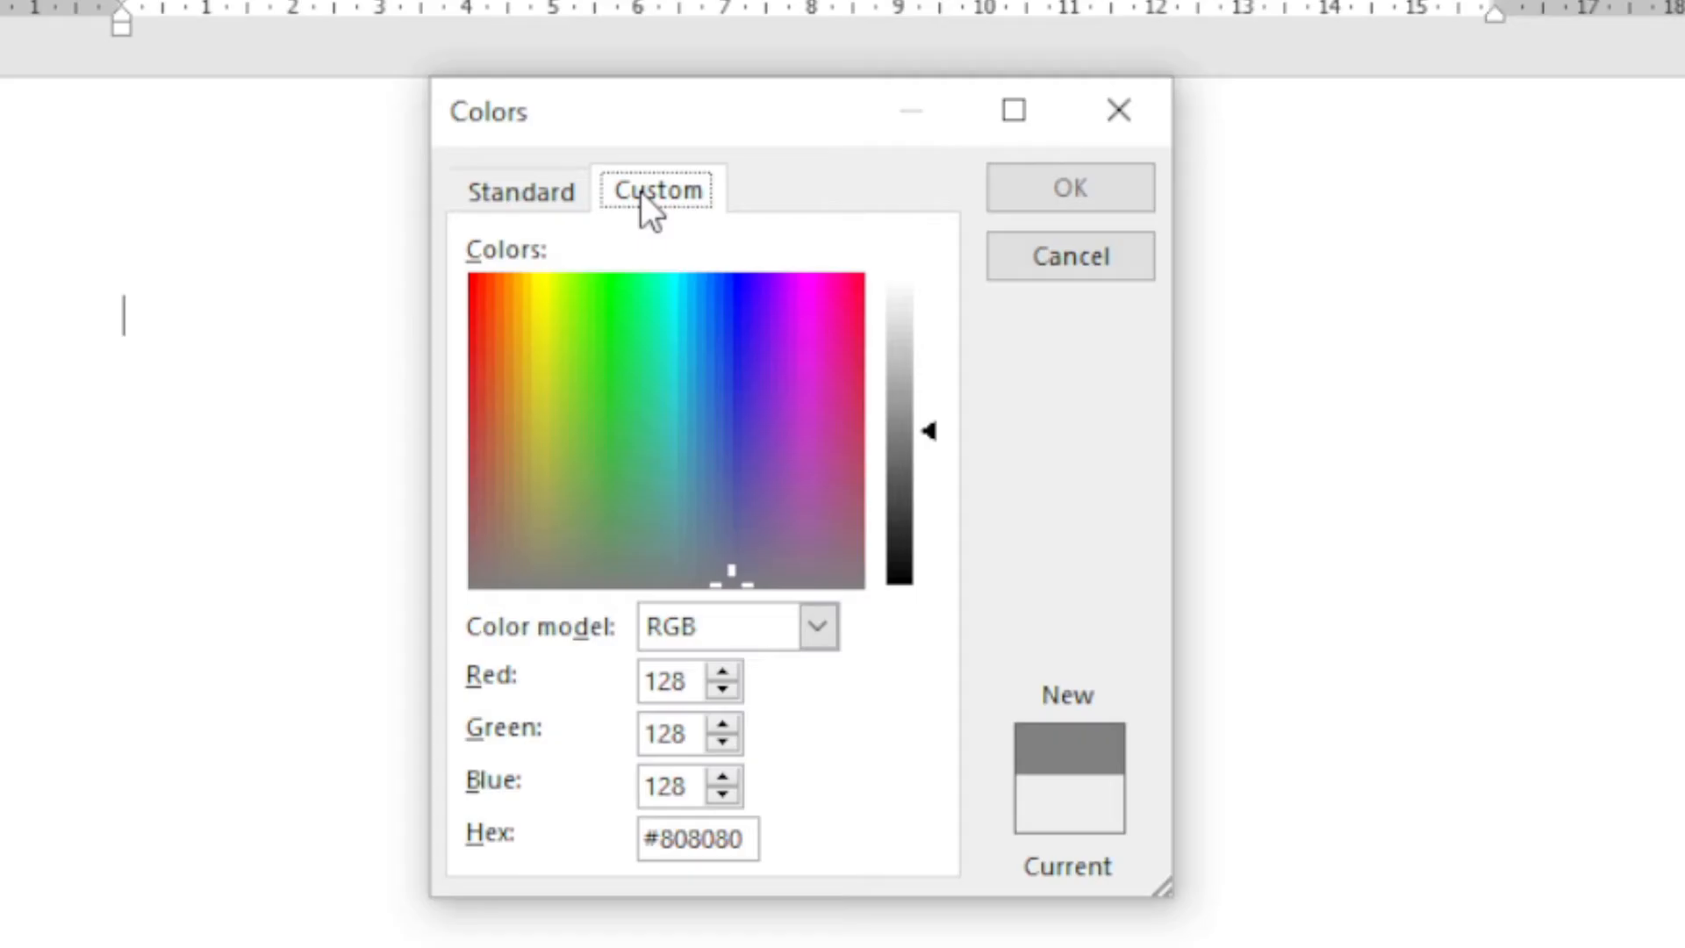
{"action": "mouse_move", "coordinate": [657, 888]}
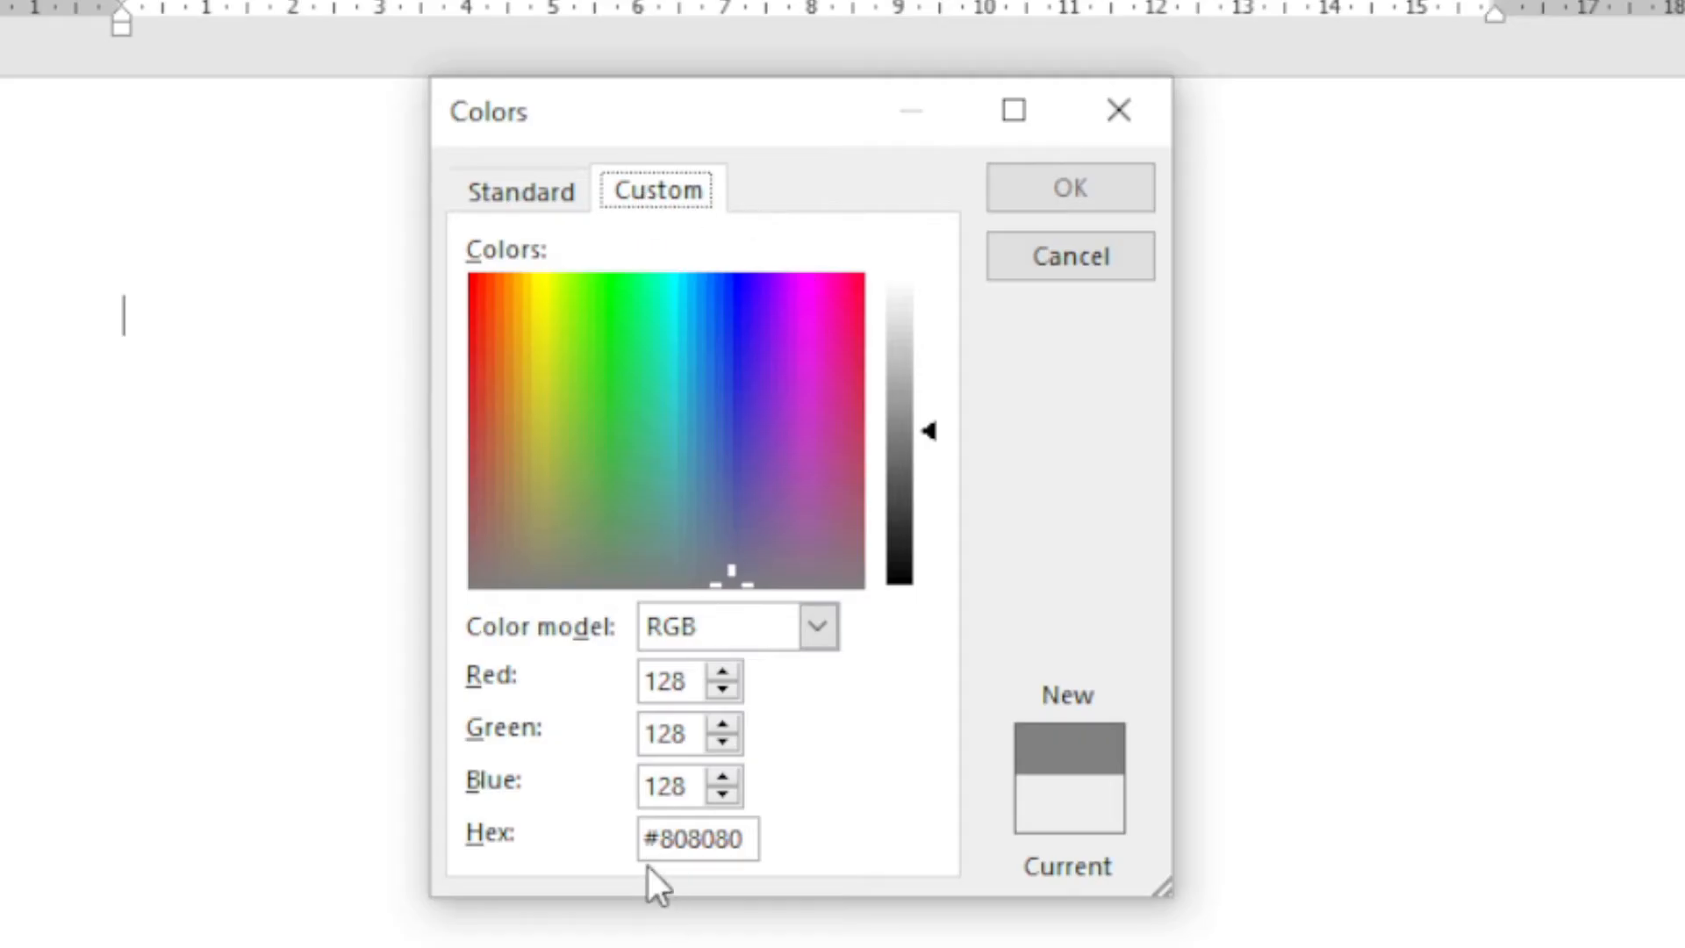
{"action": "mouse_move", "coordinate": [704, 876]}
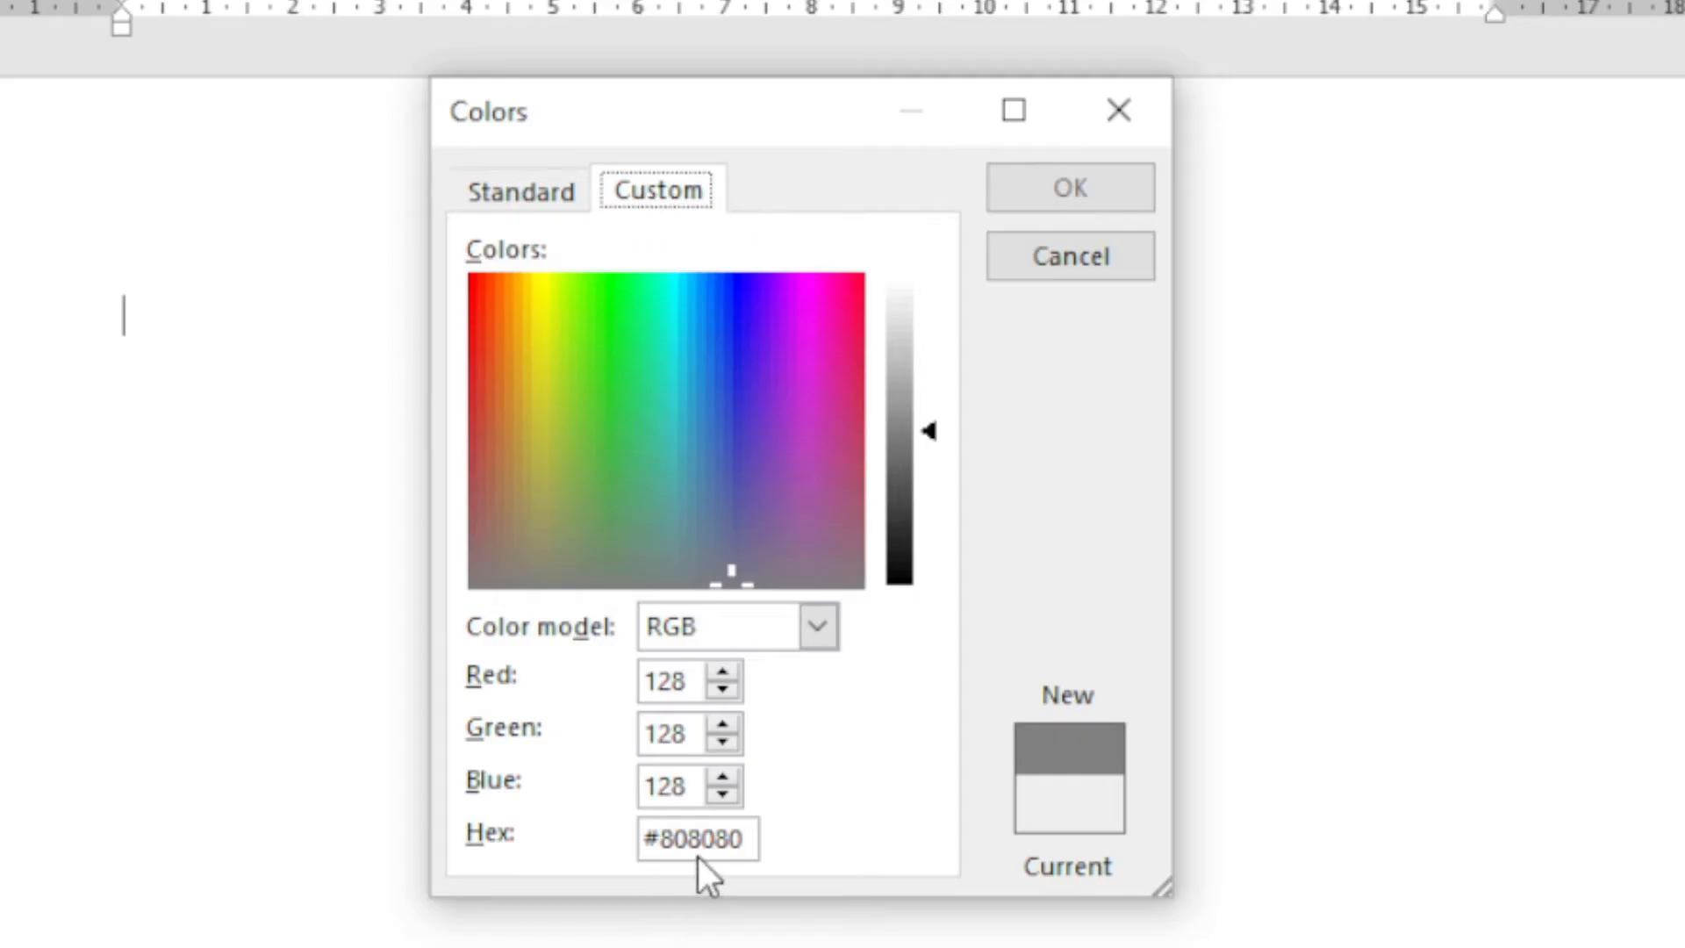
{"action": "left_click", "coordinate": [725, 672]}
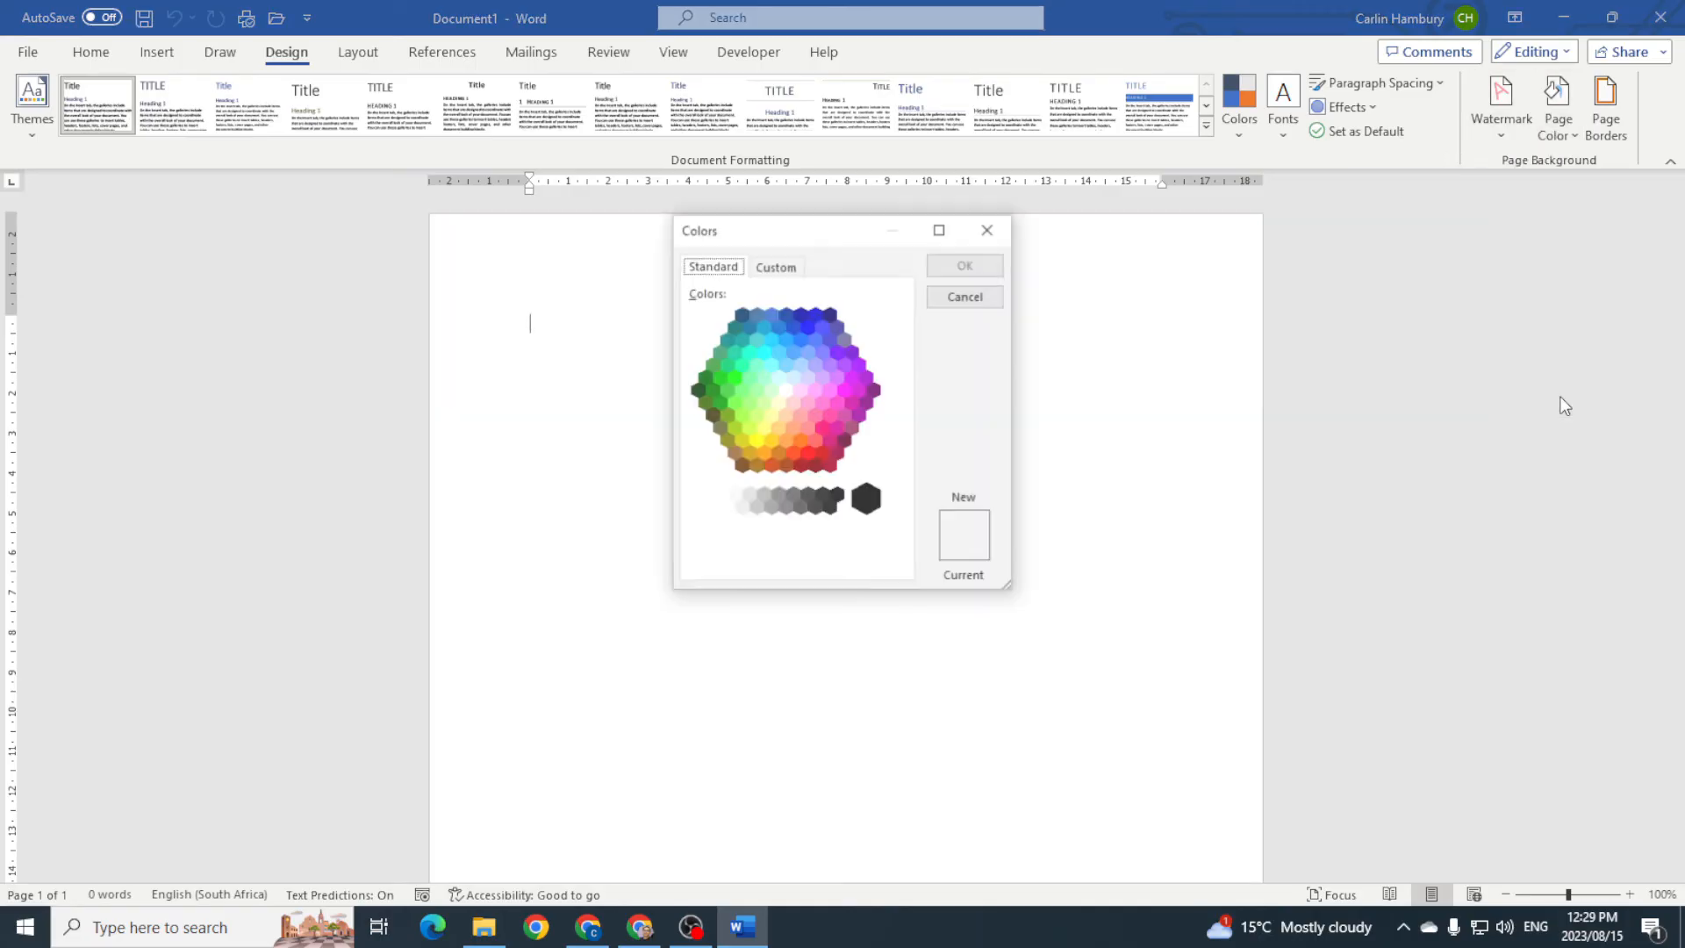
Set the custom colour to RGB 143, 94, 128 (#8F5E80) and apply it as the page background.
{"action": "left_click", "coordinate": [776, 267]}
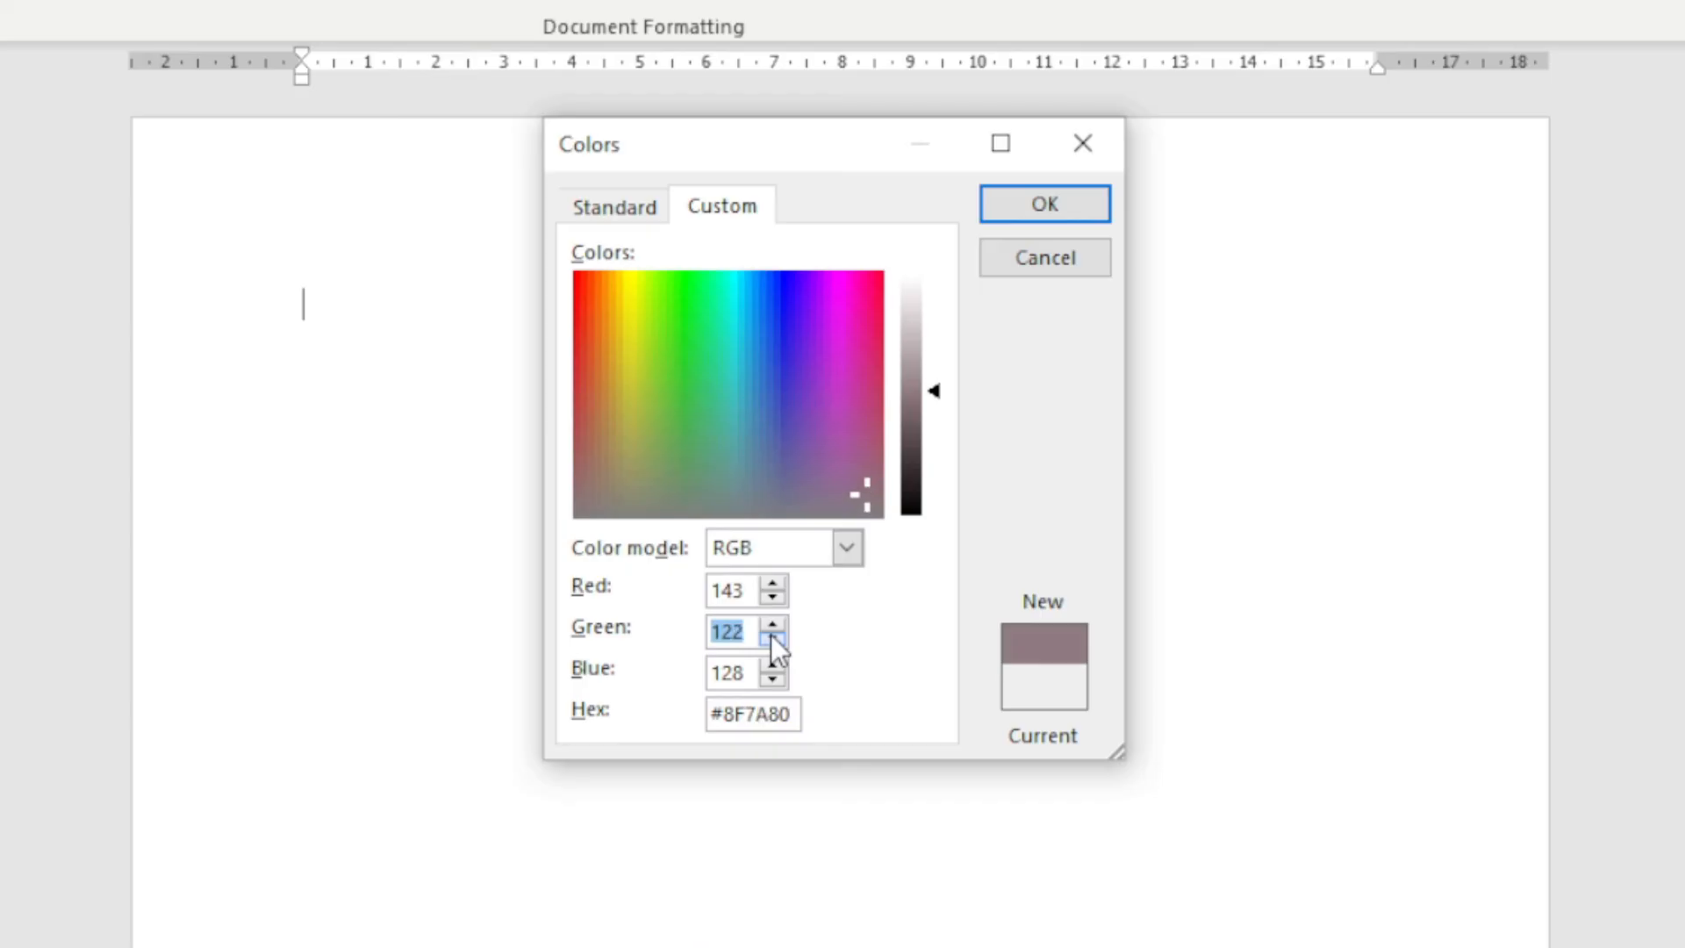
{"action": "left_click", "coordinate": [775, 639]}
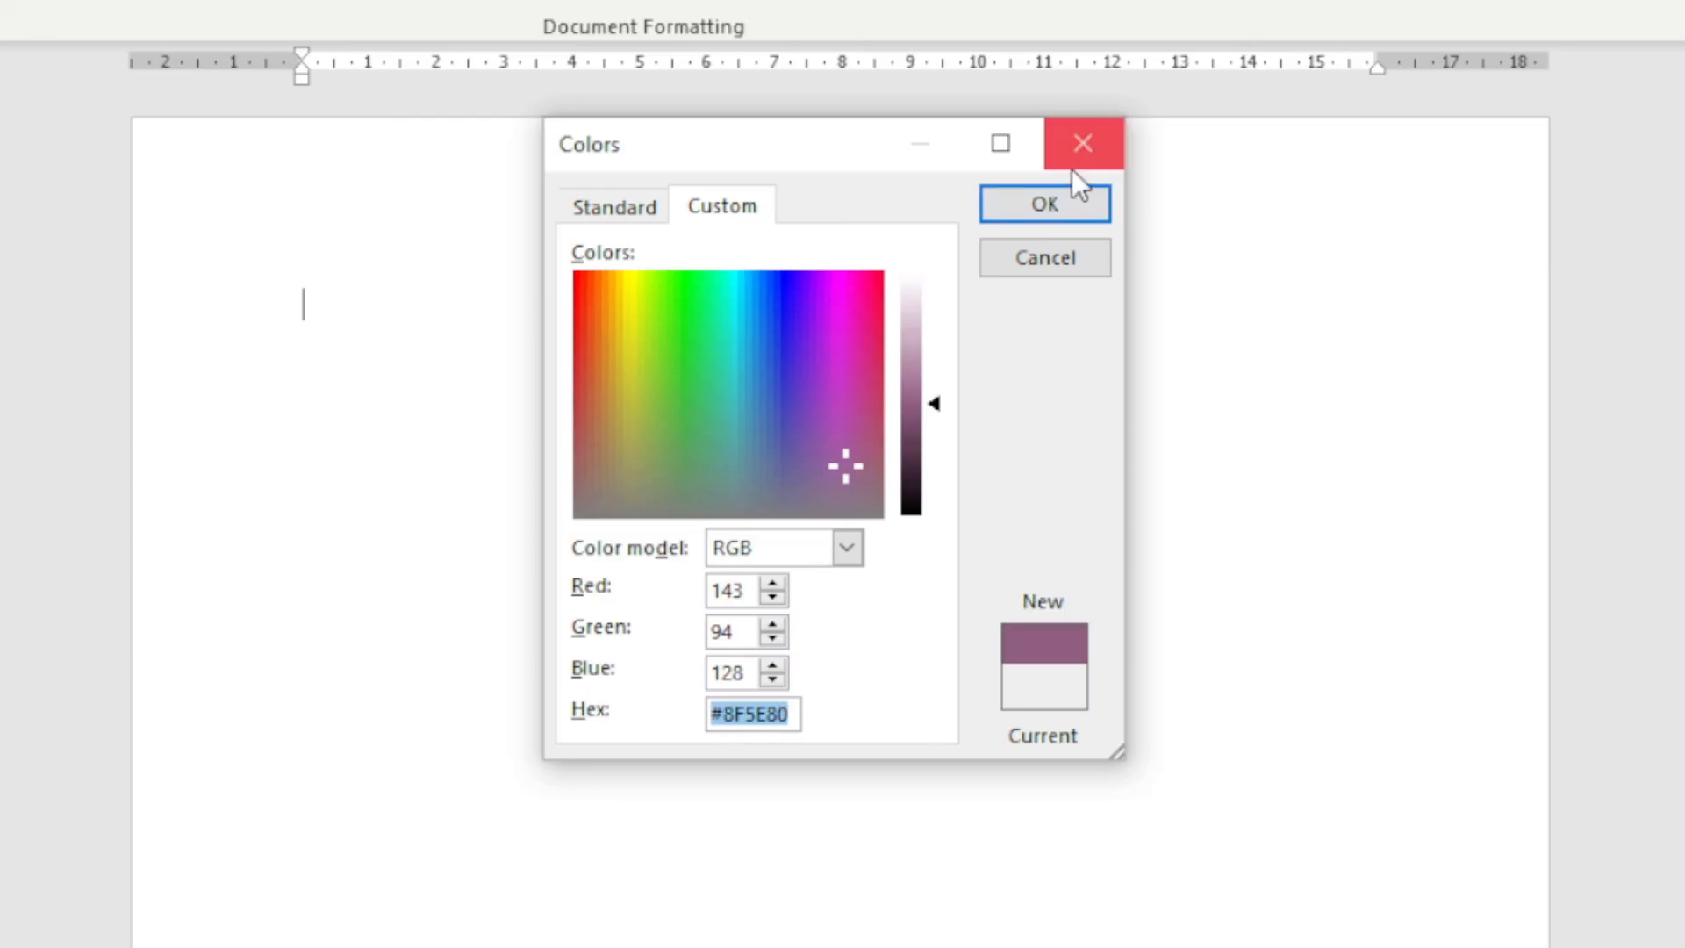
{"action": "left_click", "coordinate": [1043, 203]}
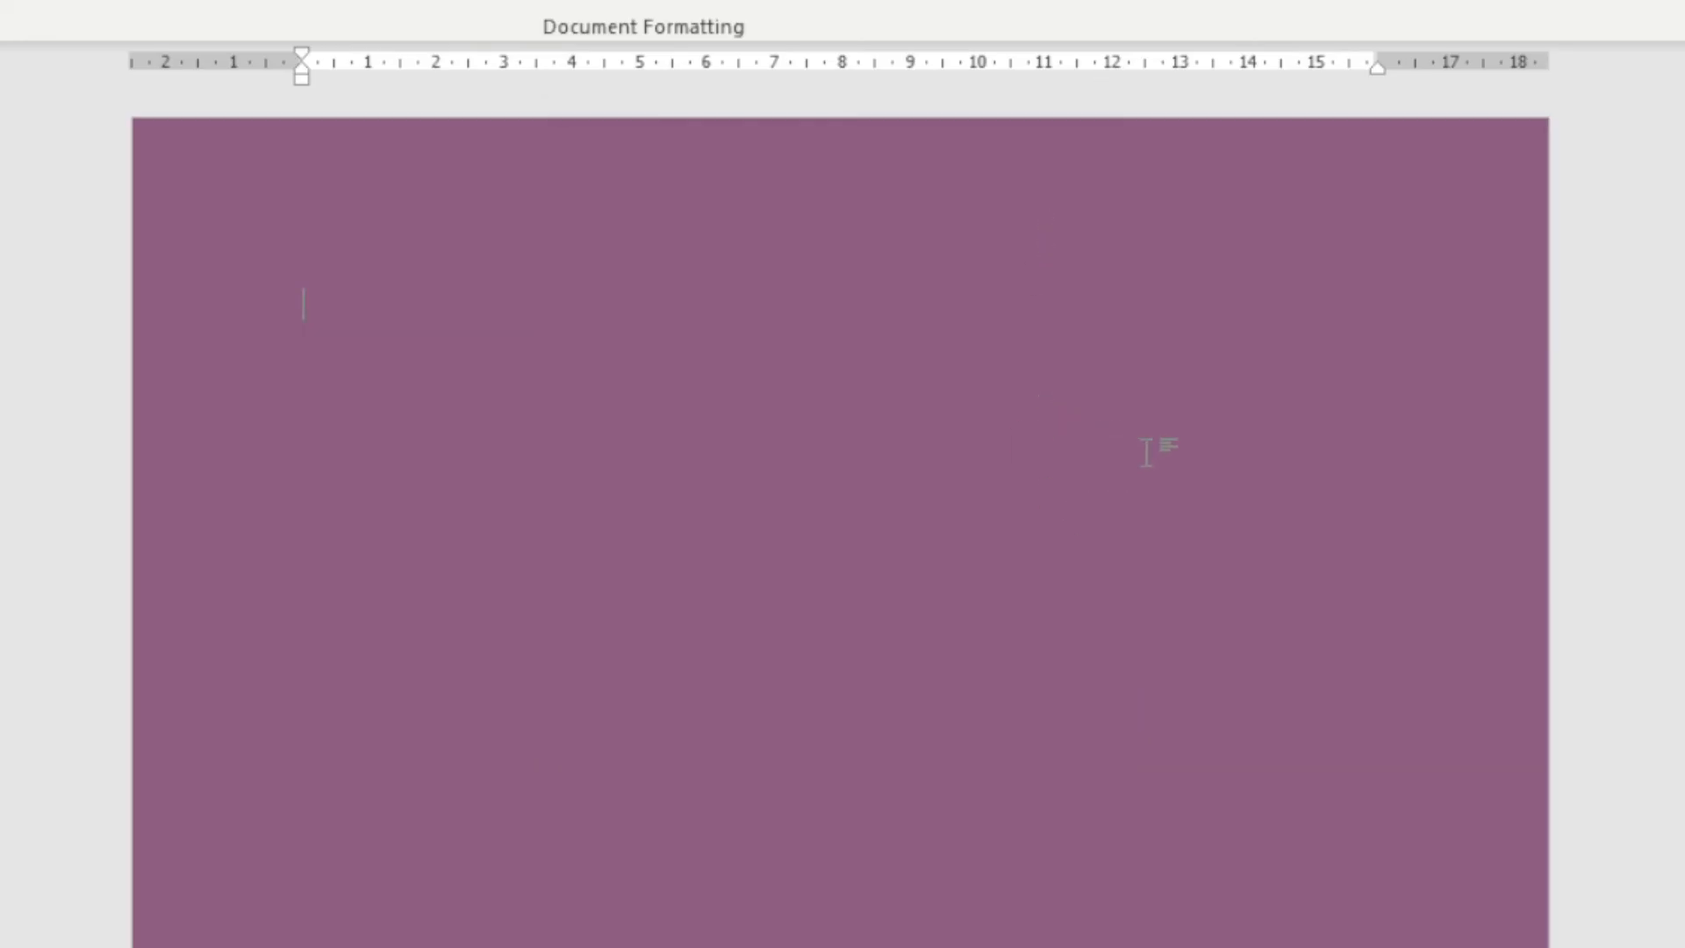